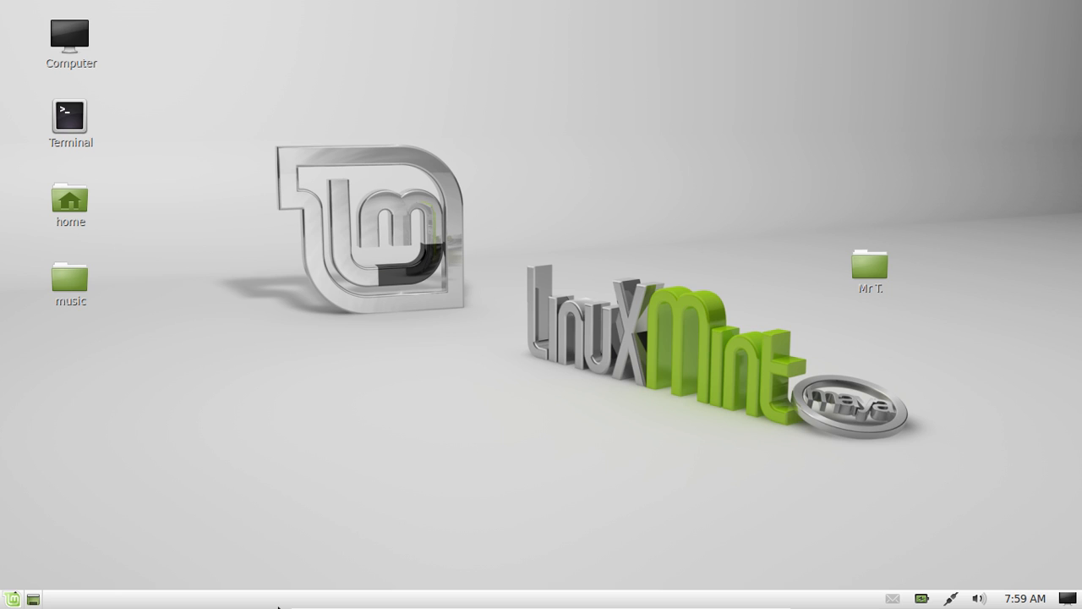
pyautogui.moveTo(4, 402)
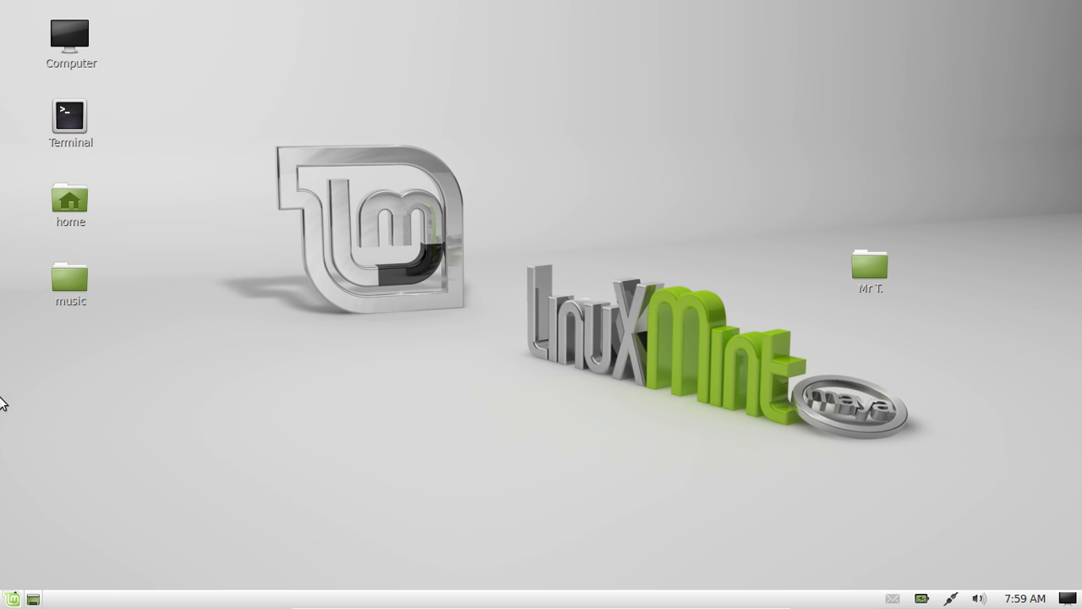
# Launch a Terminal window from its desktop shortcut
pyautogui.doubleClick(71, 115)
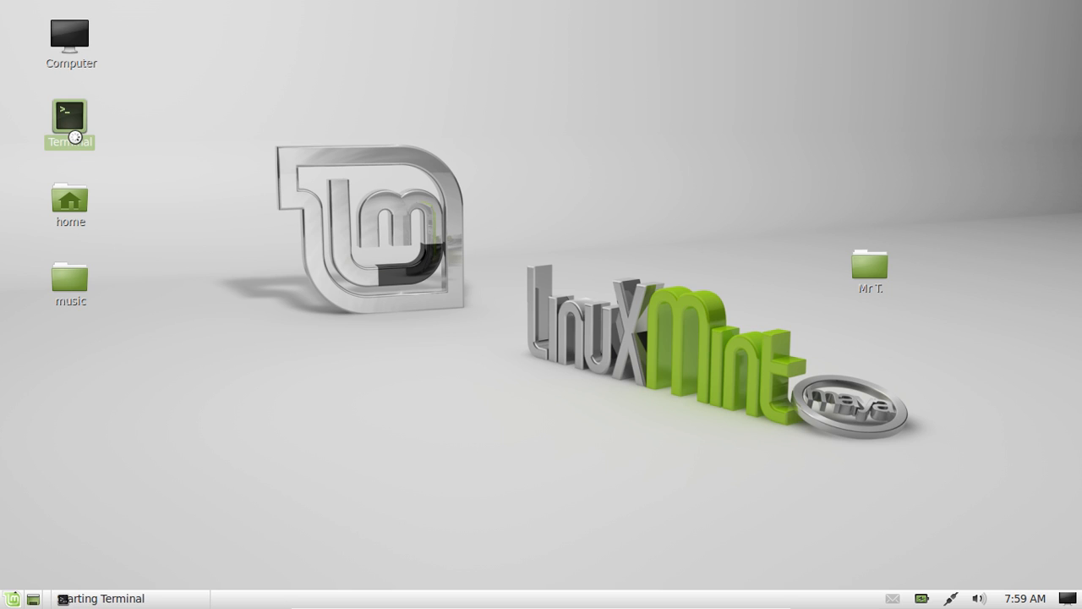
# Run sudo apt-get install xchat, confirming xchat is already the newest version
pyautogui.doubleClick(71, 115)
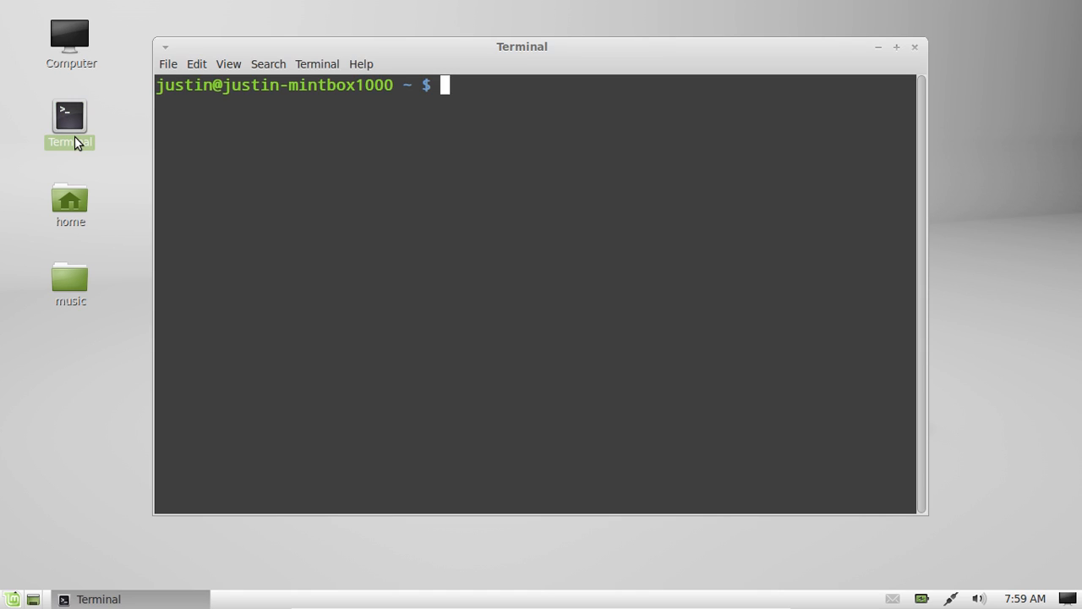
pyautogui.write('sudo ap')
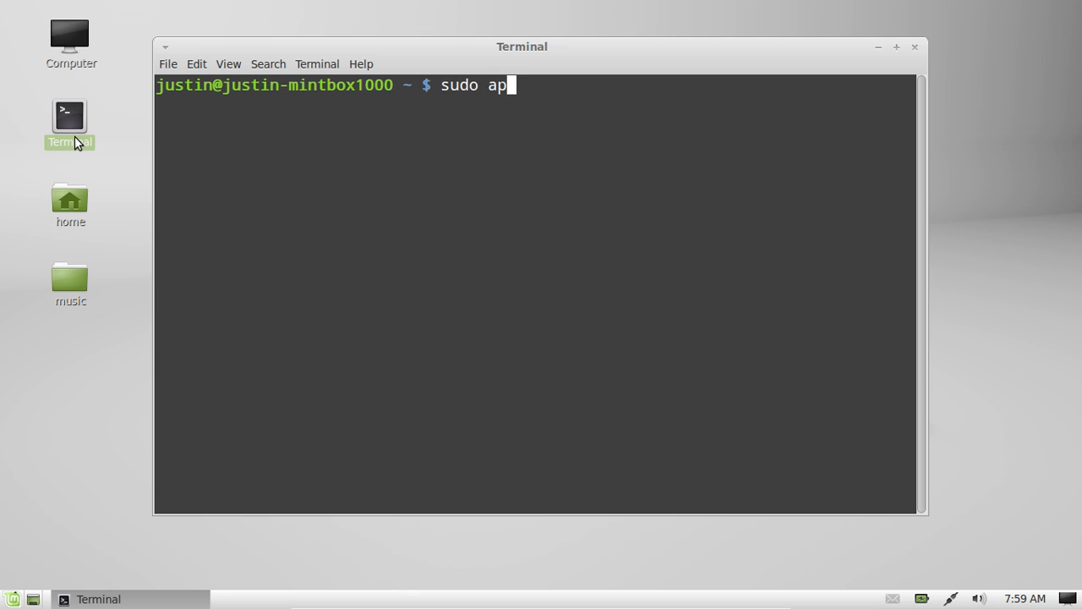
pyautogui.write('t-get install')
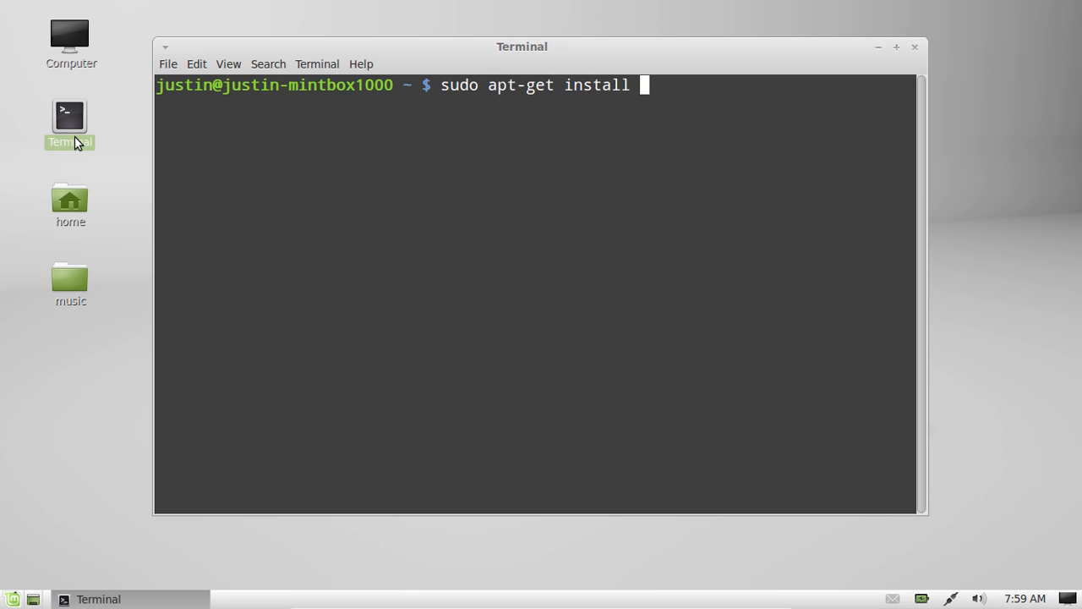
pyautogui.write('xchat')
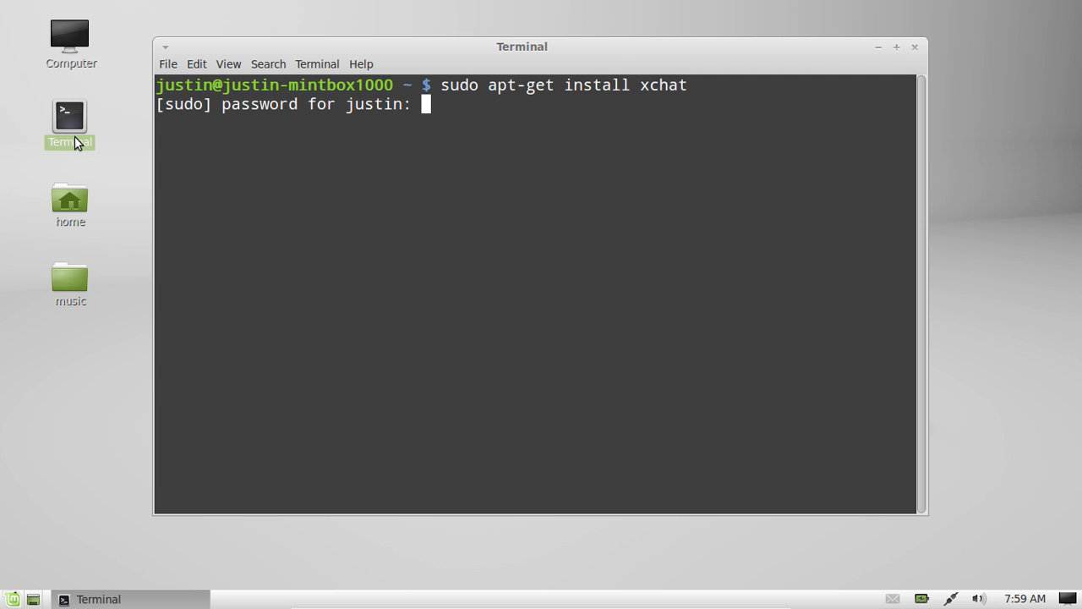
pyautogui.press('Return')
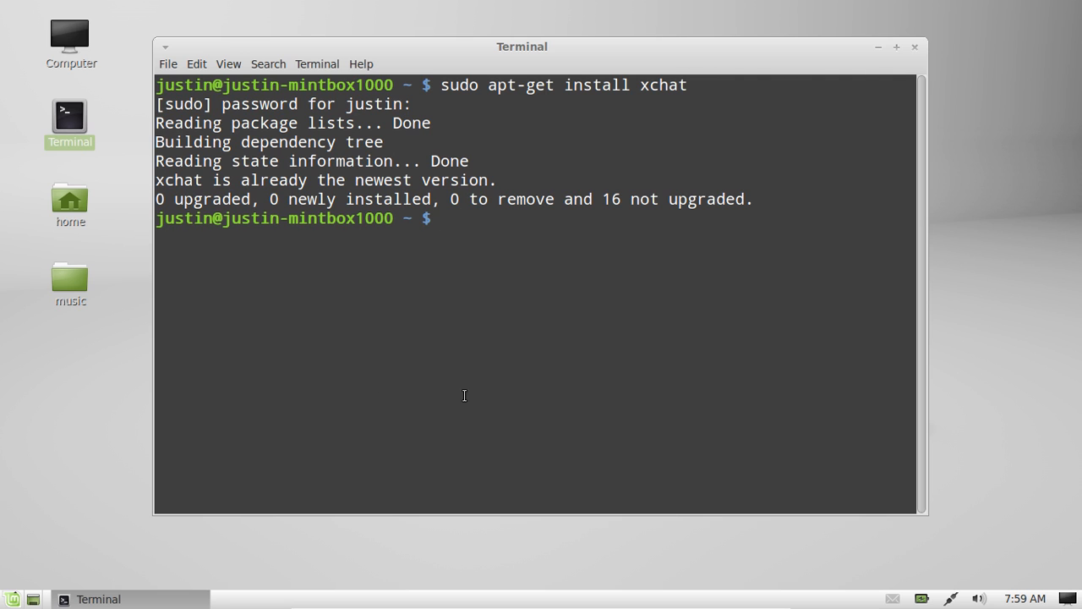
pyautogui.click(12, 599)
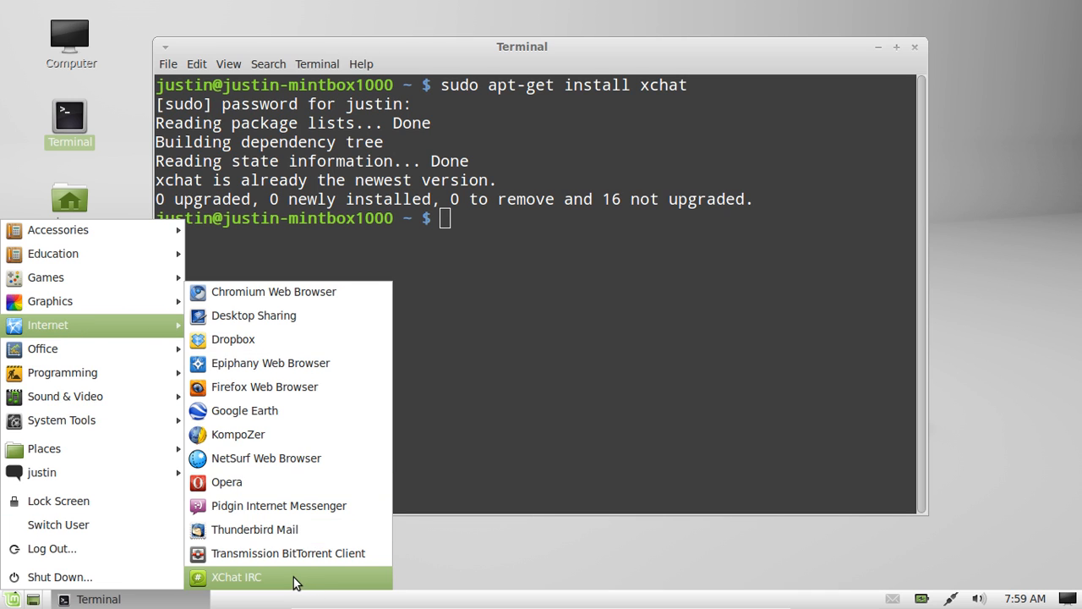
# Start XChat IRC from the Internet applications, connecting to SpotChat by default
pyautogui.click(237, 576)
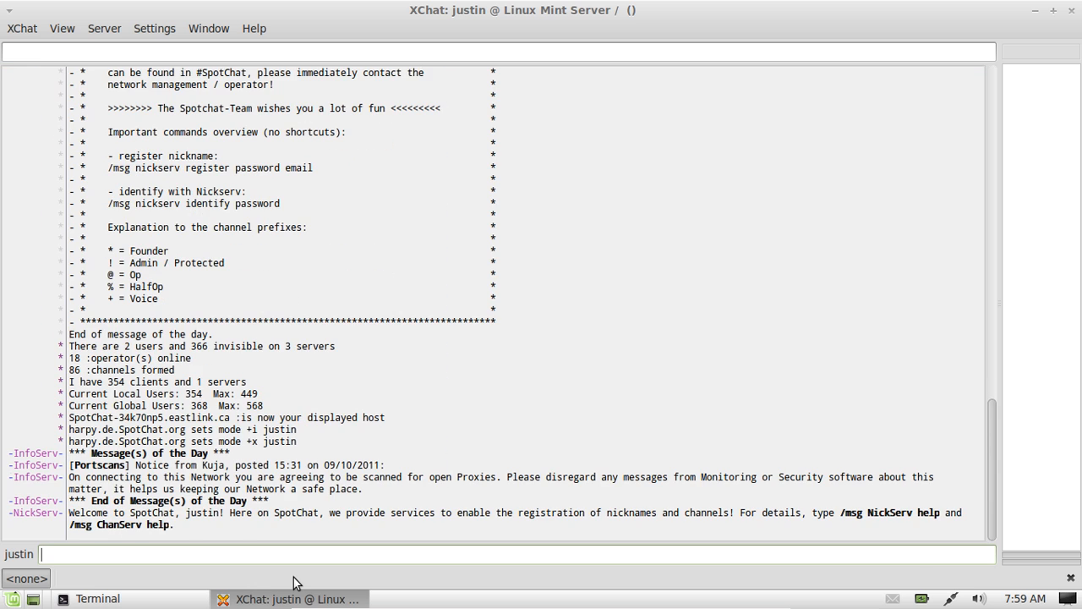
pyautogui.click(22, 27)
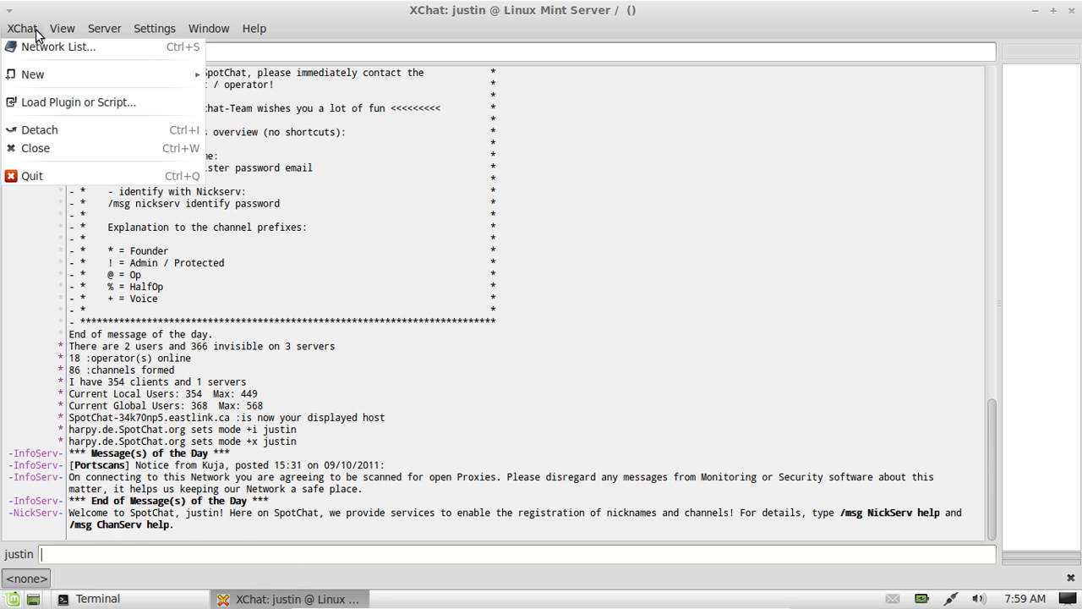
# Select EuropNet in the Network List and connect to it
pyautogui.click(58, 47)
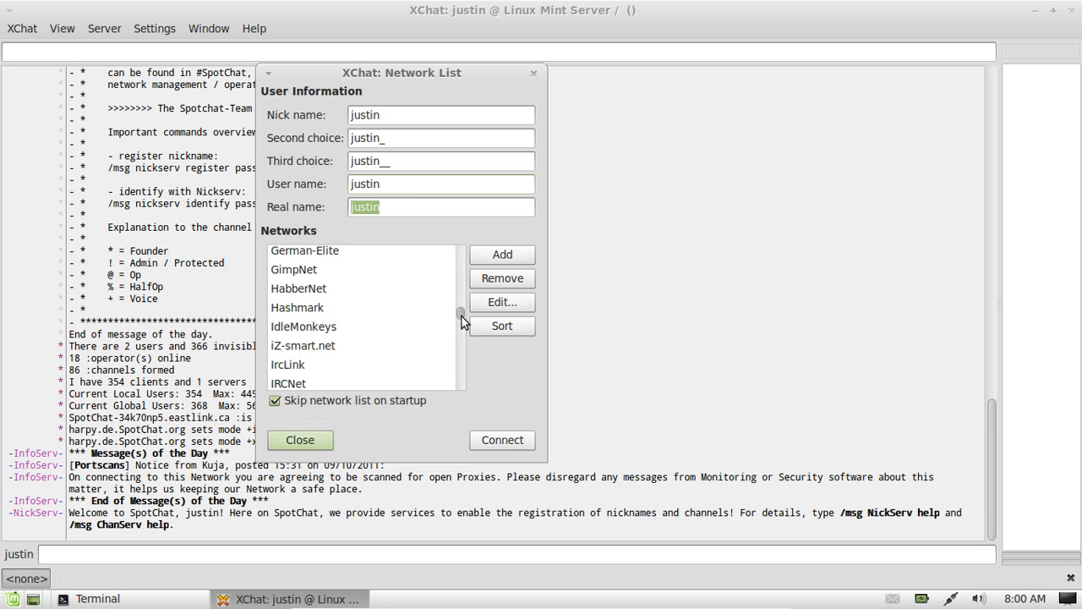
pyautogui.click(440, 183)
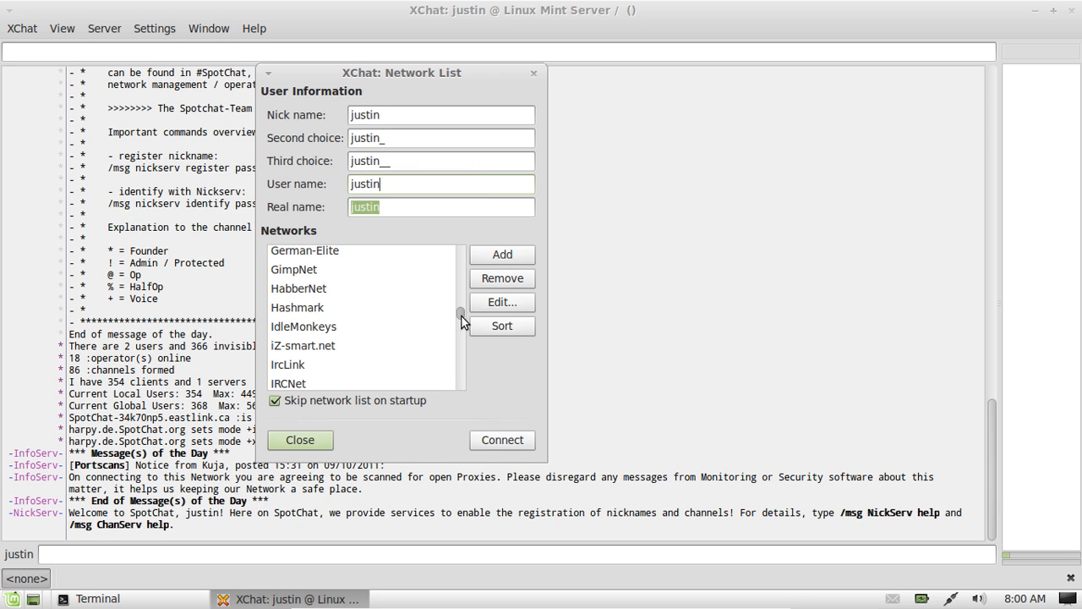
pyautogui.scroll(-3)
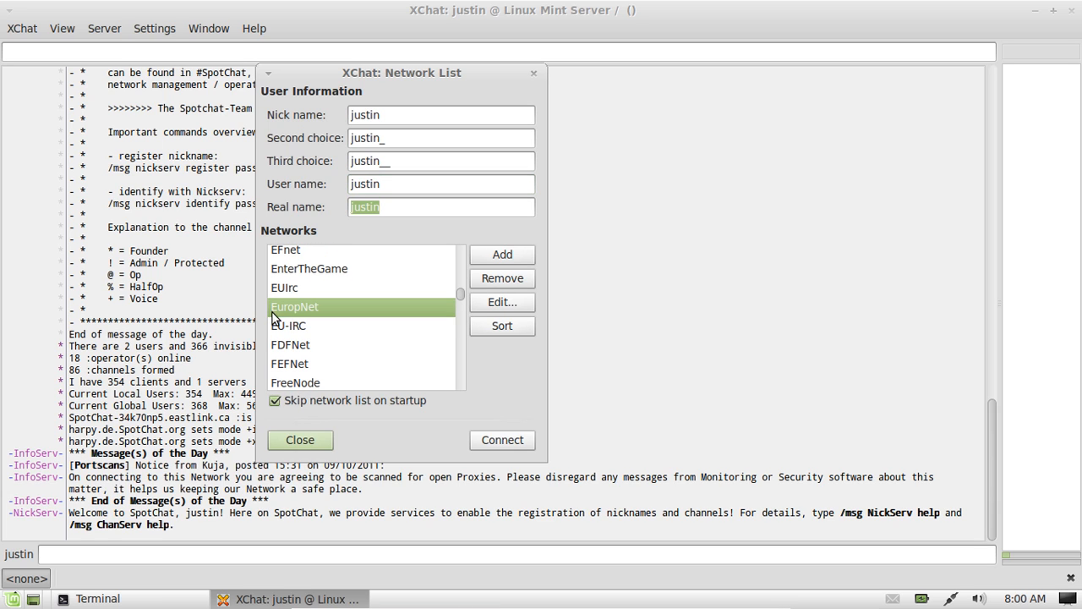
pyautogui.moveTo(500, 440)
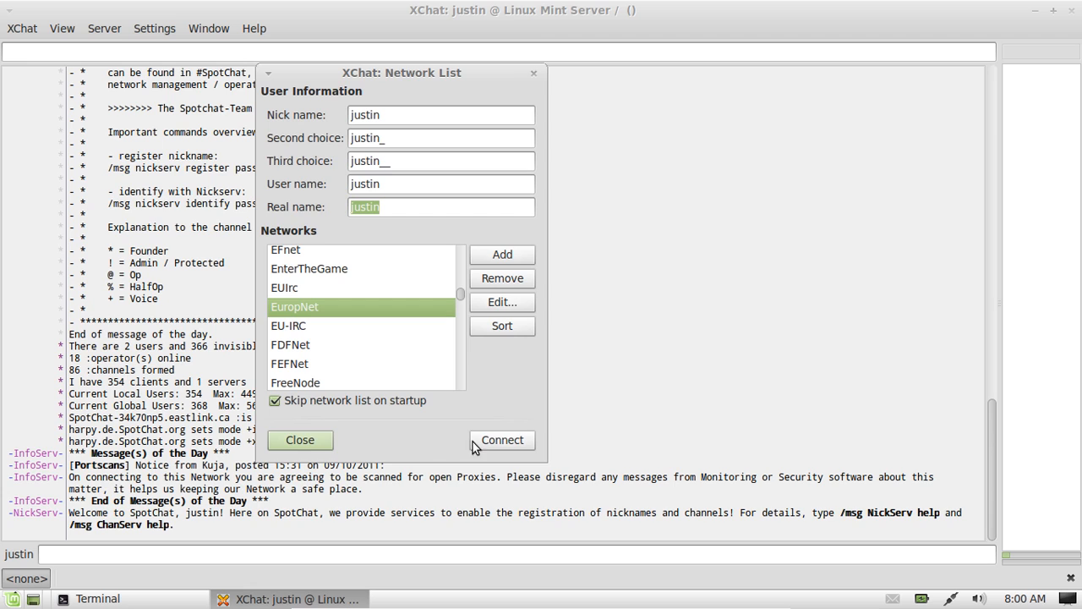
pyautogui.click(500, 439)
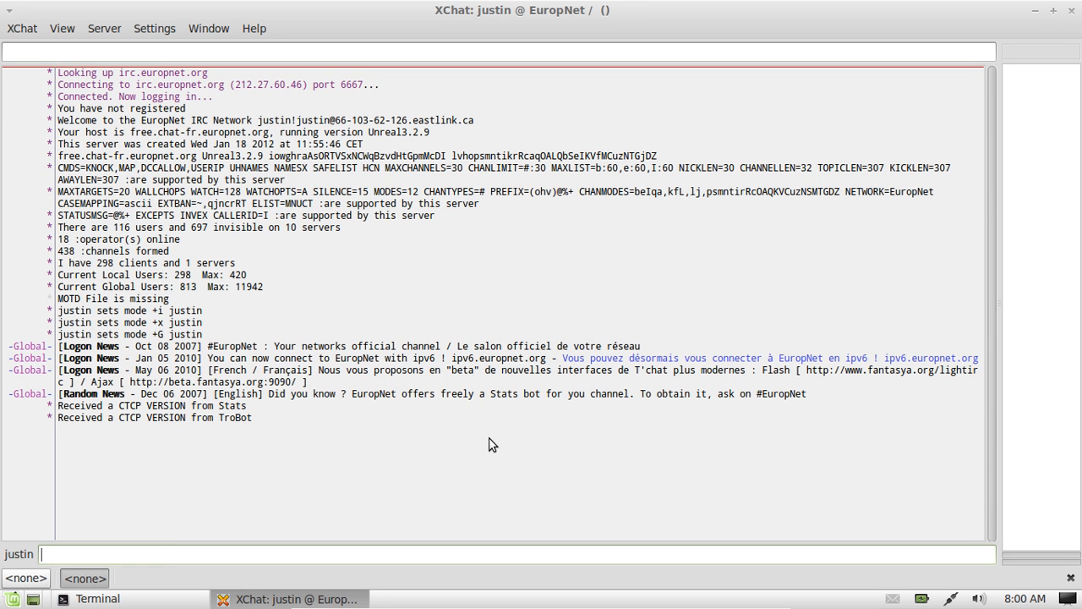
pyautogui.moveTo(127, 37)
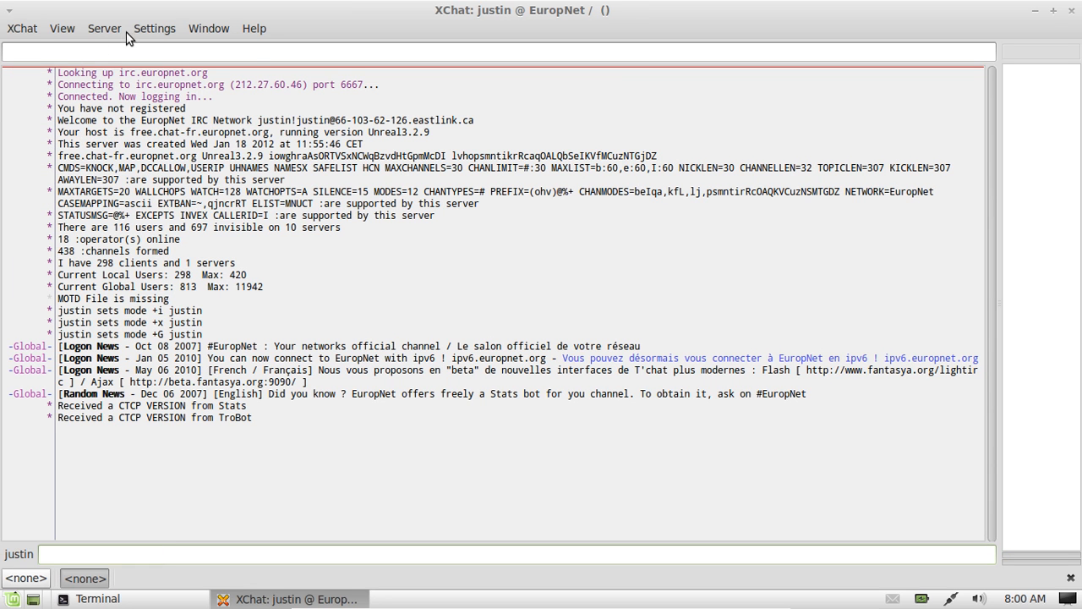
# Retrieve EuropNet's full channel list (91 channels, 1316 users) from the Join Channel window
pyautogui.click(105, 27)
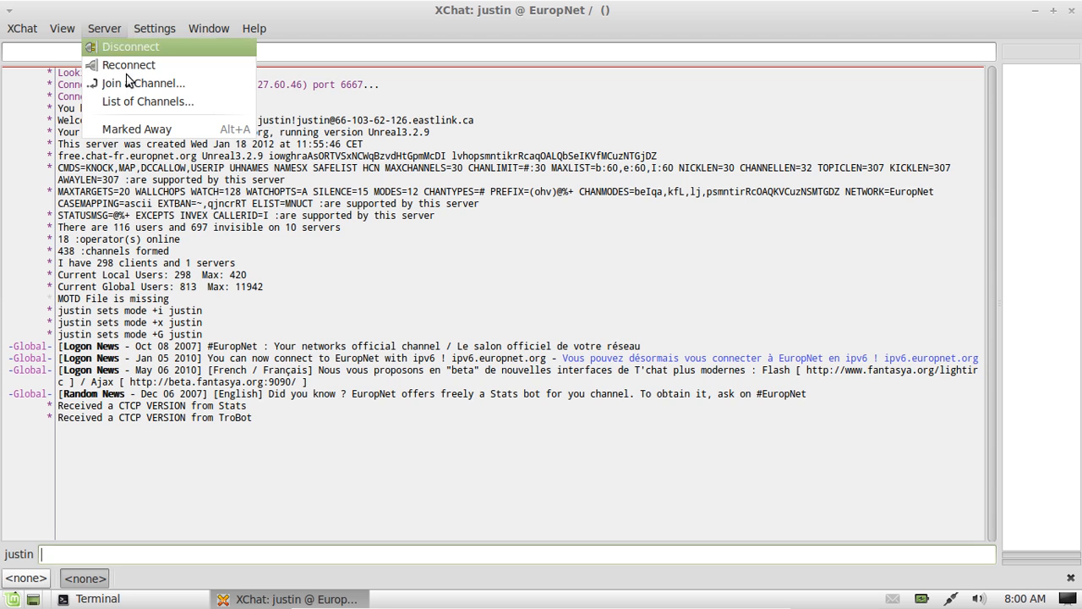
pyautogui.click(143, 83)
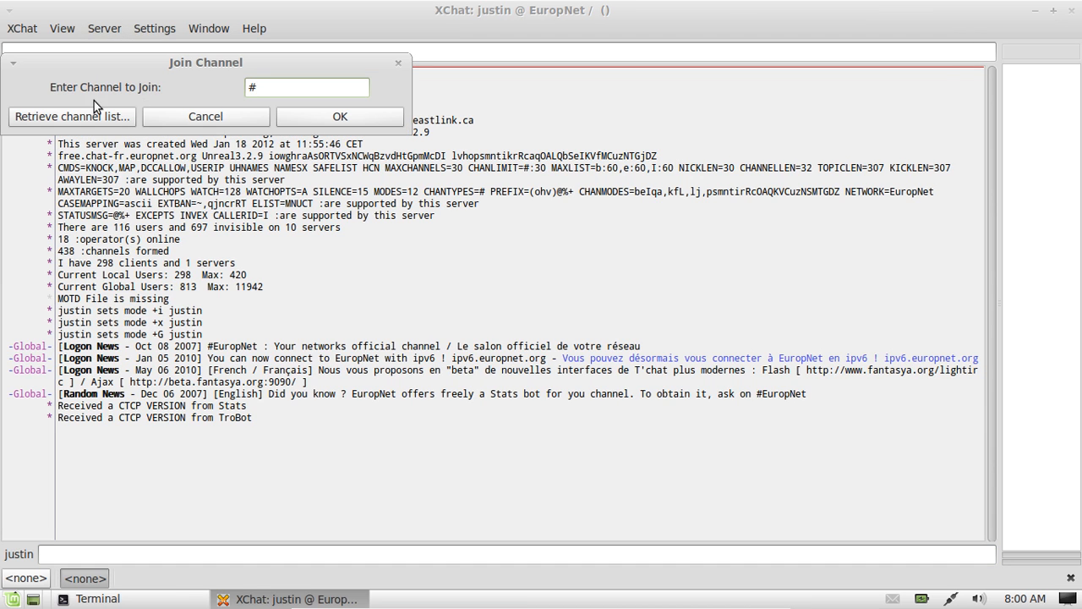
pyautogui.click(71, 115)
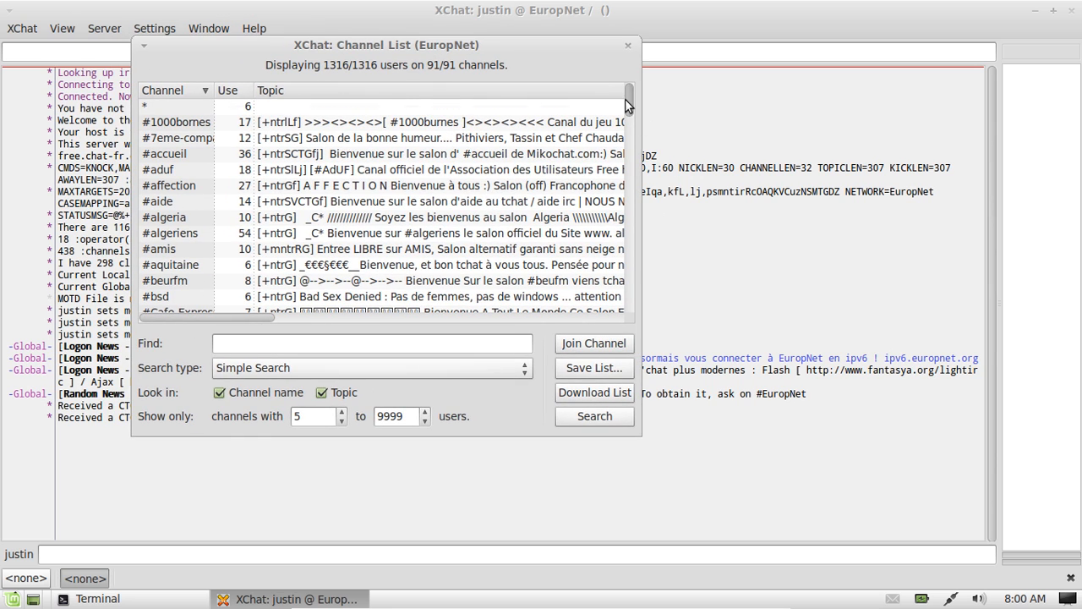
# Filter the channel list with 'fran' down to 10 channels, then close XChat
pyautogui.scroll(-3)
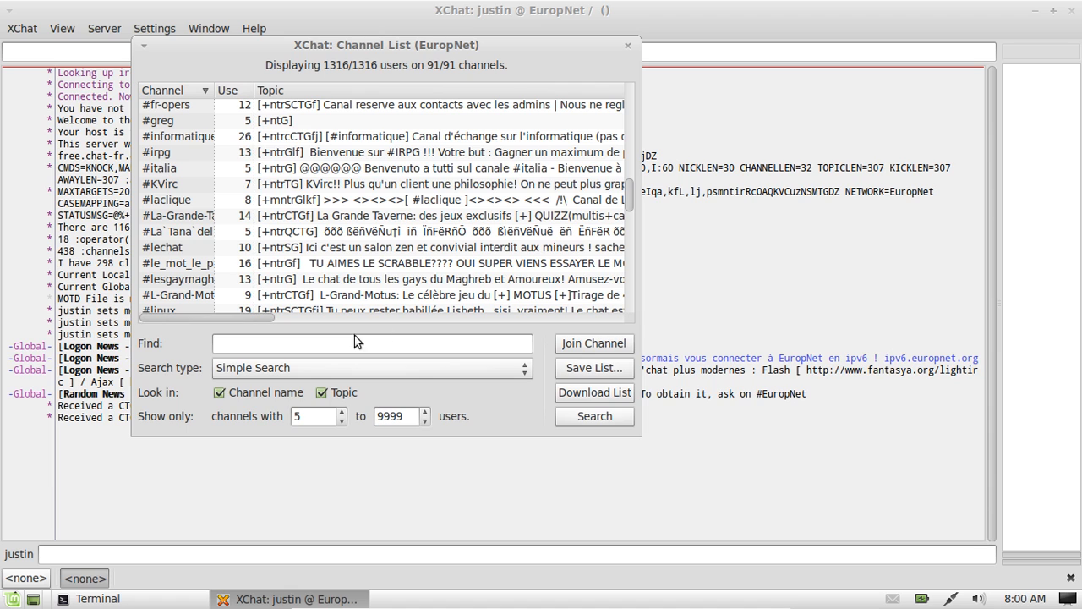
pyautogui.write('fran')
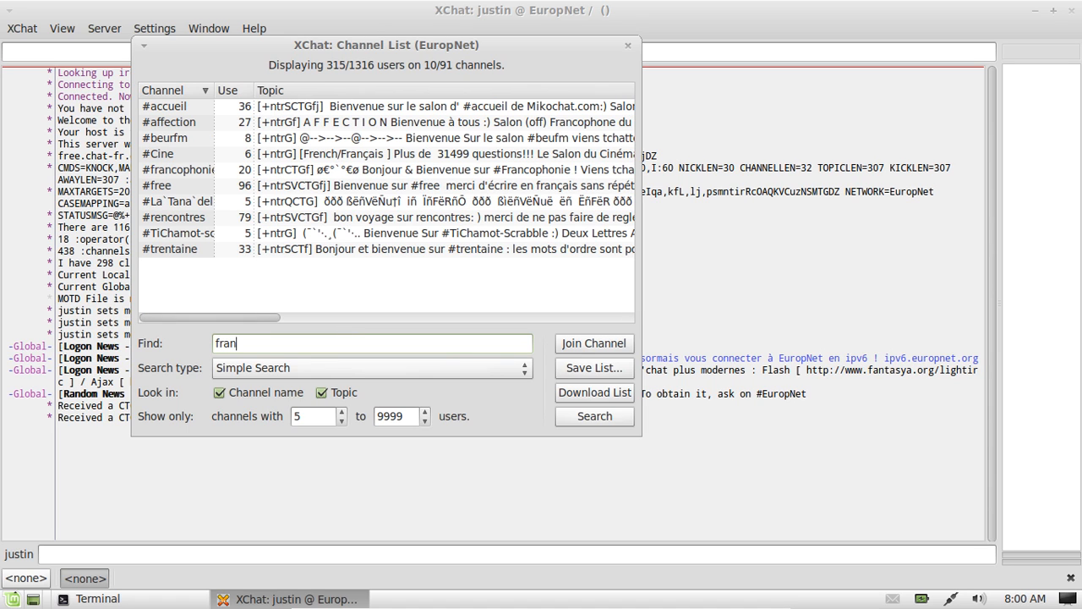
pyautogui.moveTo(321, 151)
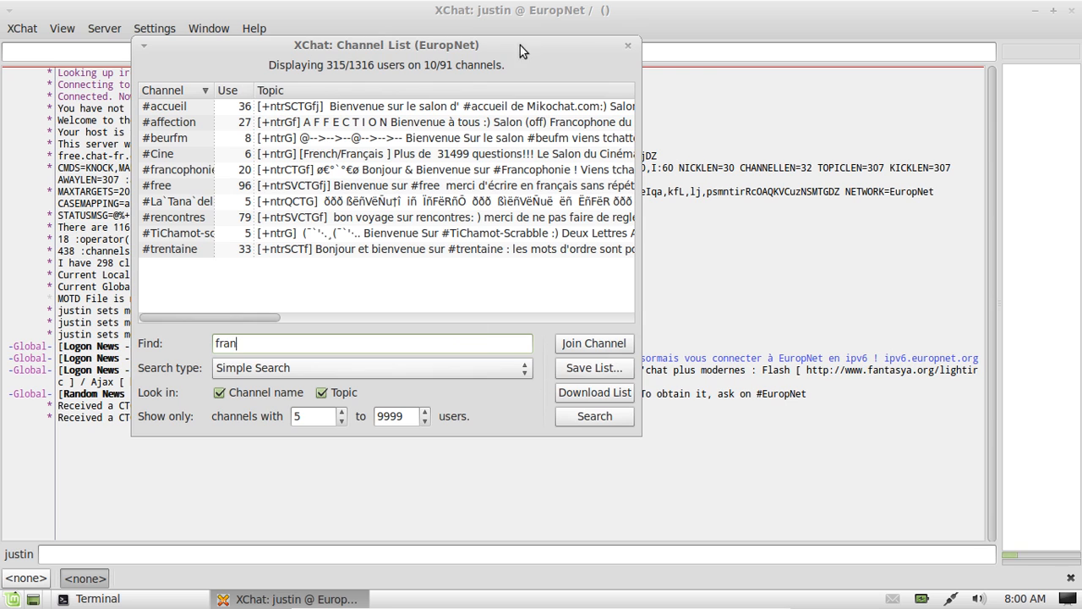
pyautogui.click(627, 44)
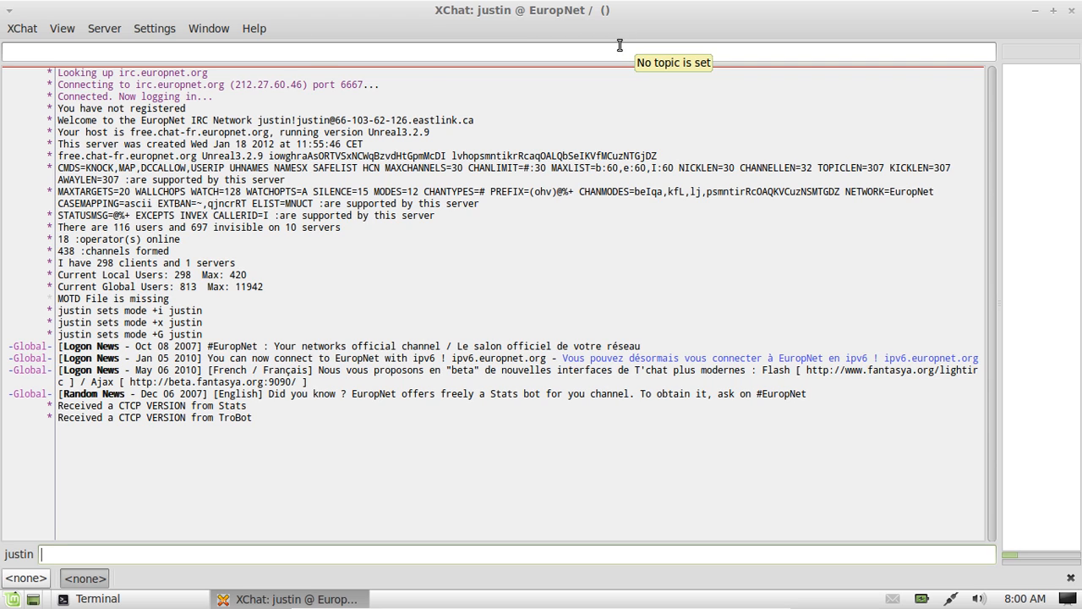
pyautogui.moveTo(533, 135)
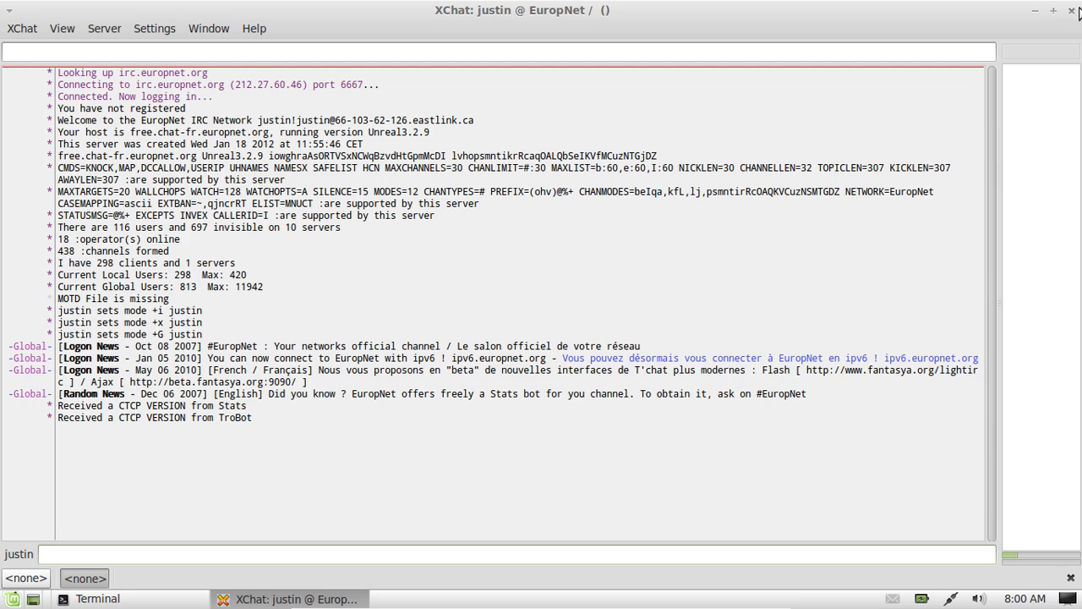
pyautogui.click(96, 599)
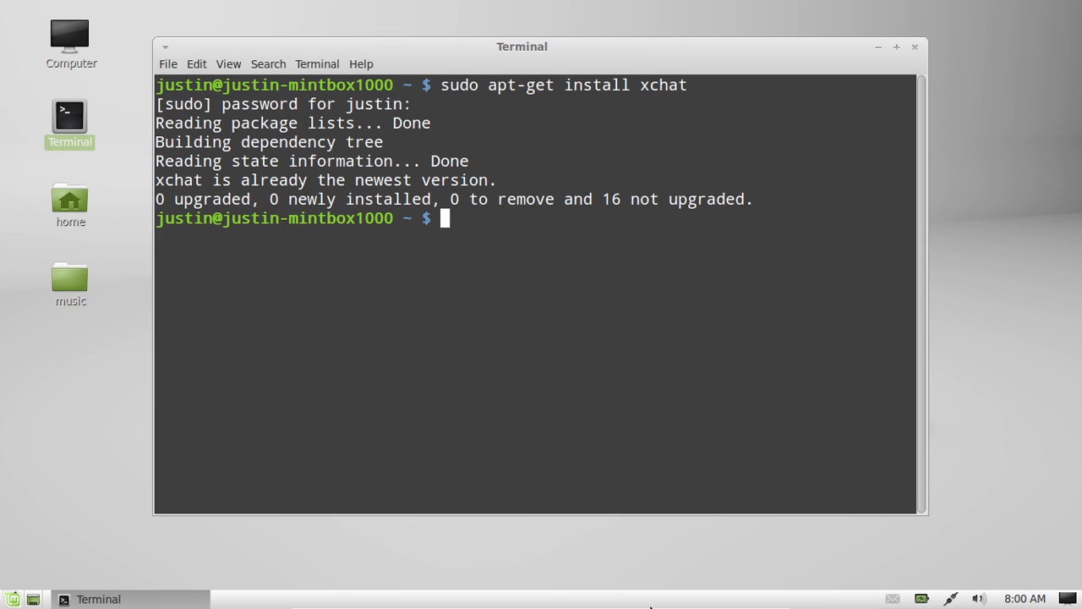